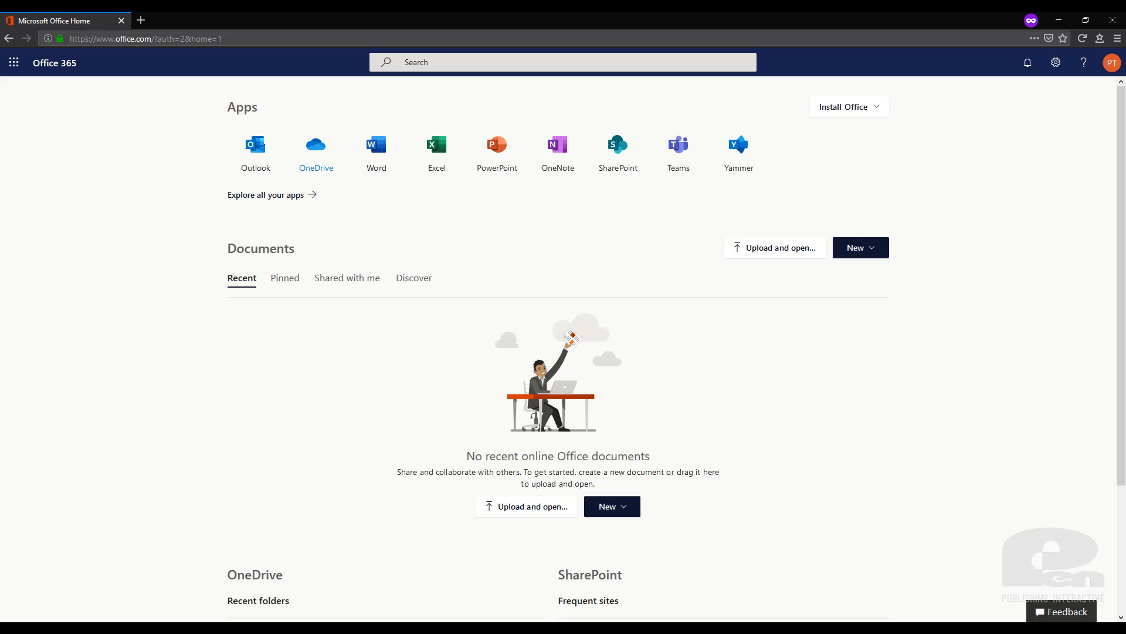
mouse_move(979, 425)
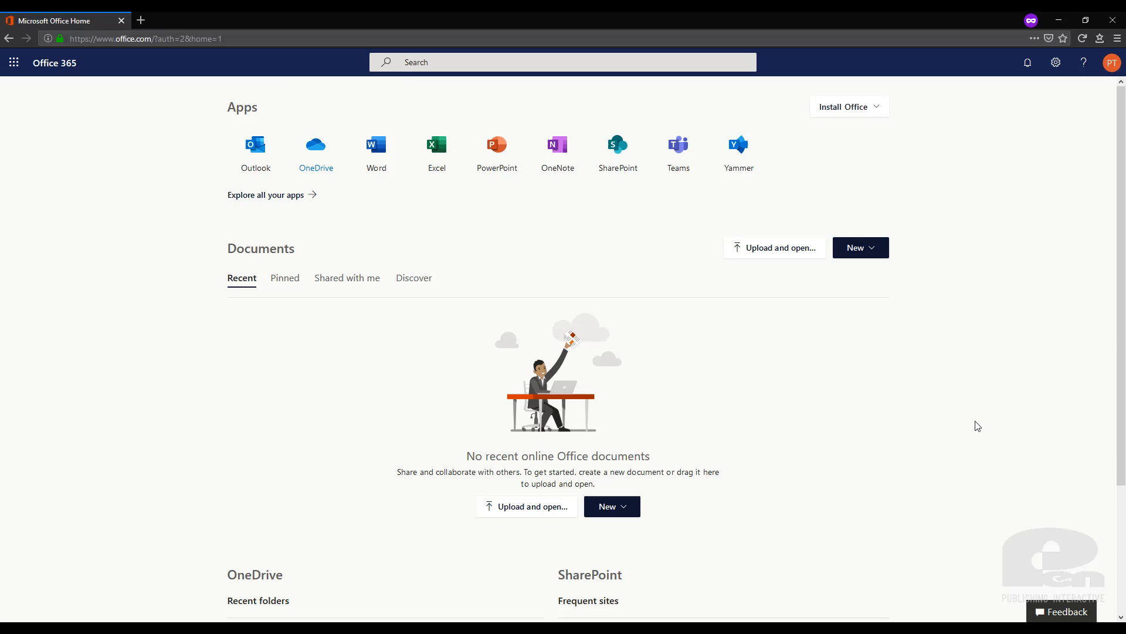
mouse_move(708, 340)
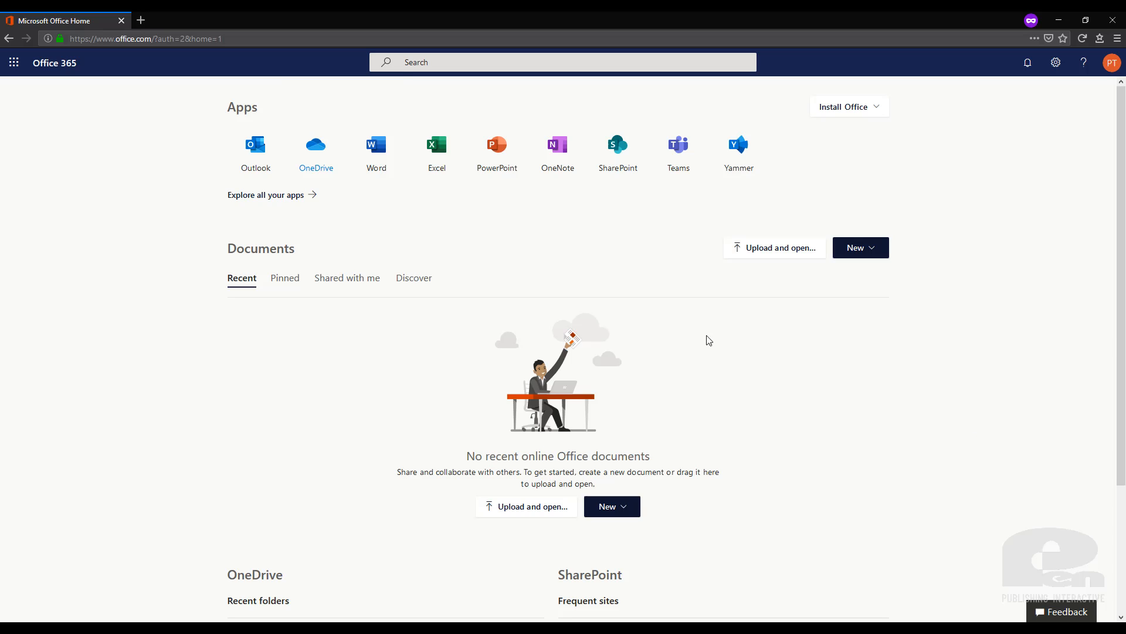
mouse_move(139, 197)
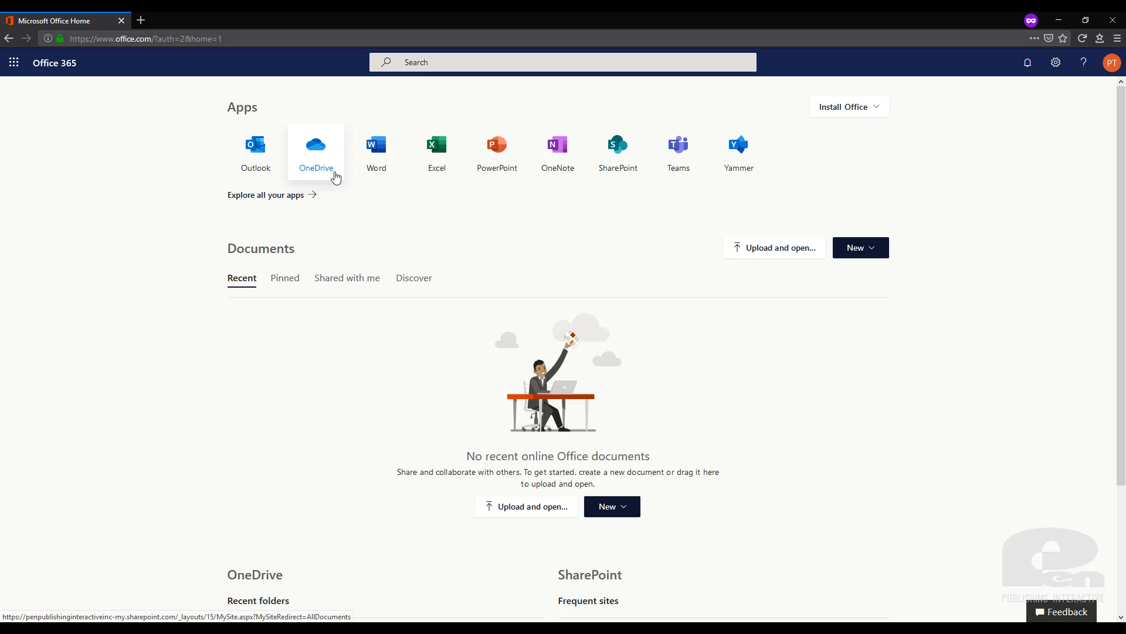
Go from Office home into OneDrive's Shared with me list showing Example Sharing Folder.
click(316, 146)
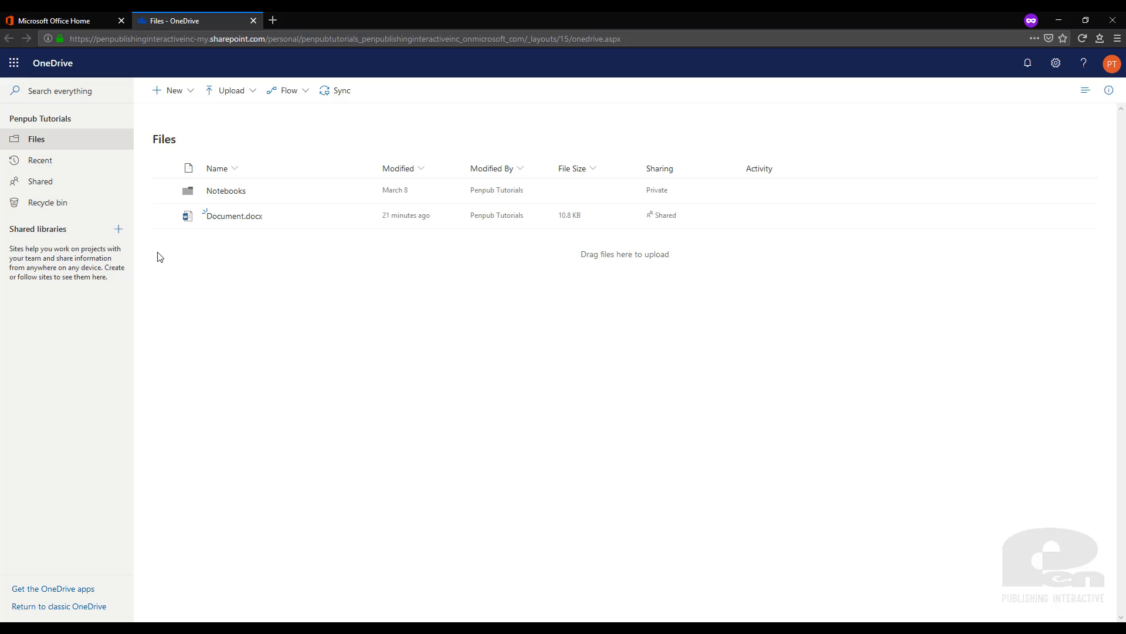
mouse_move(140, 222)
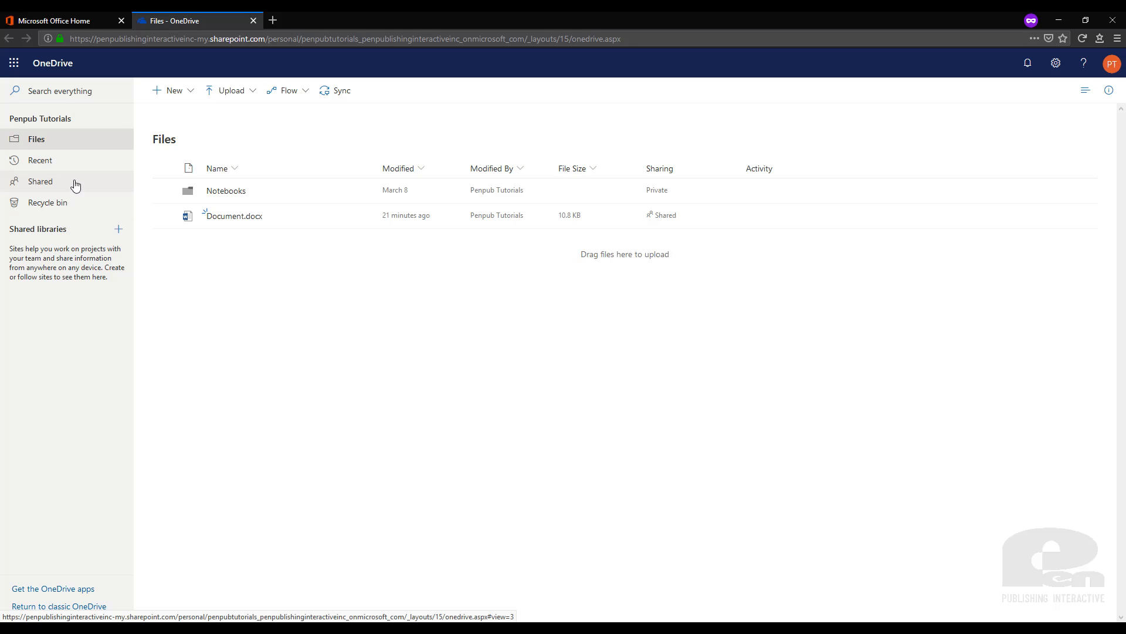
click(40, 180)
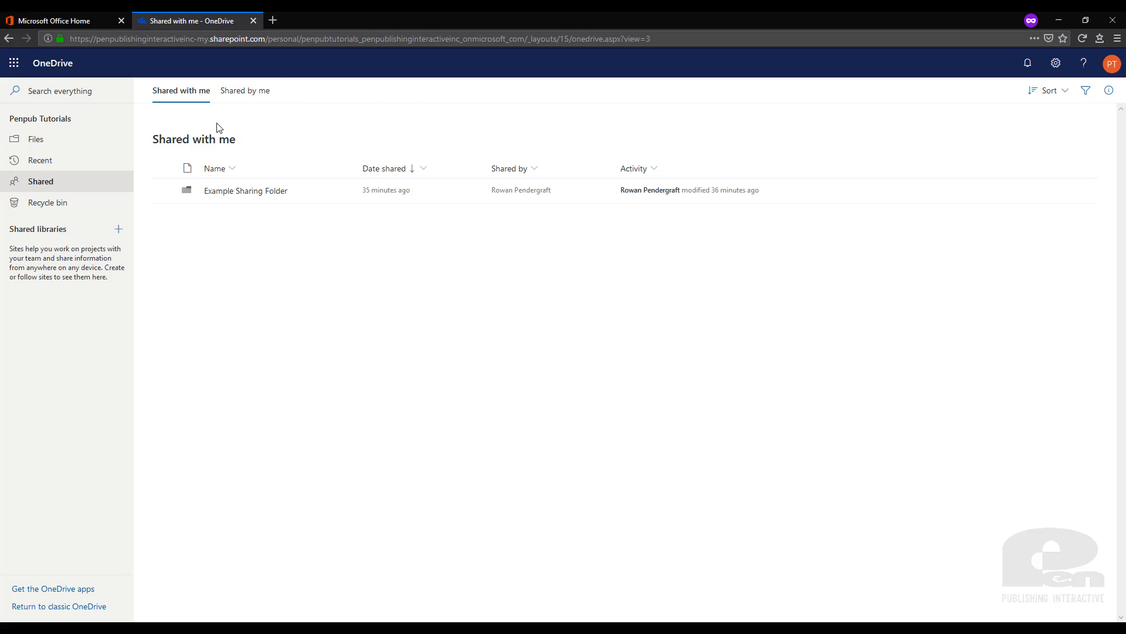
mouse_move(202, 111)
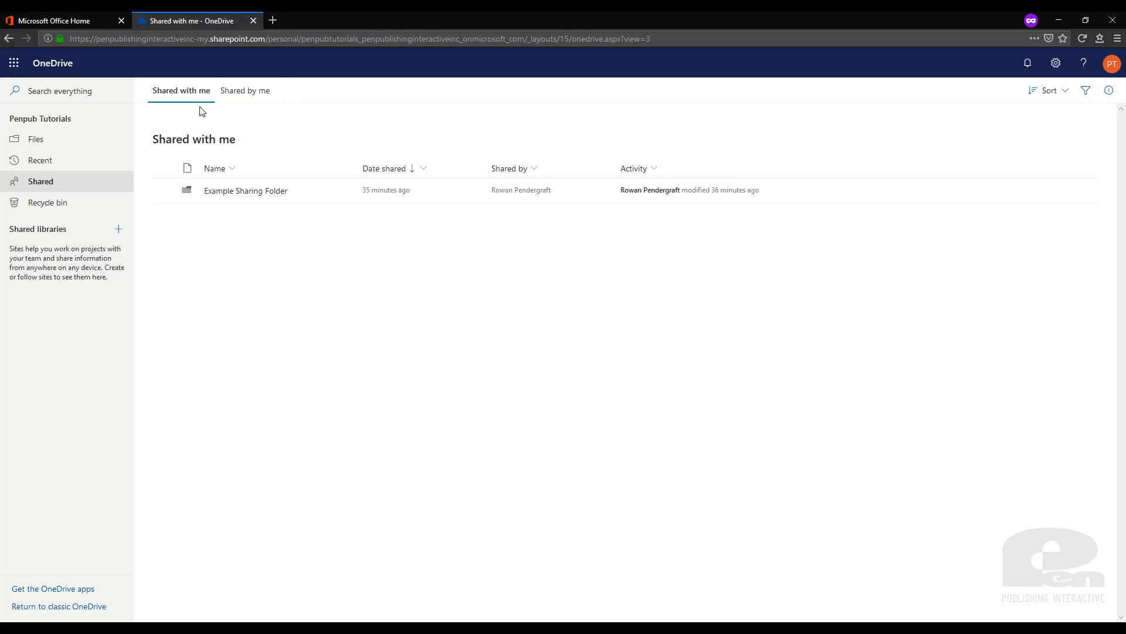
mouse_move(181, 90)
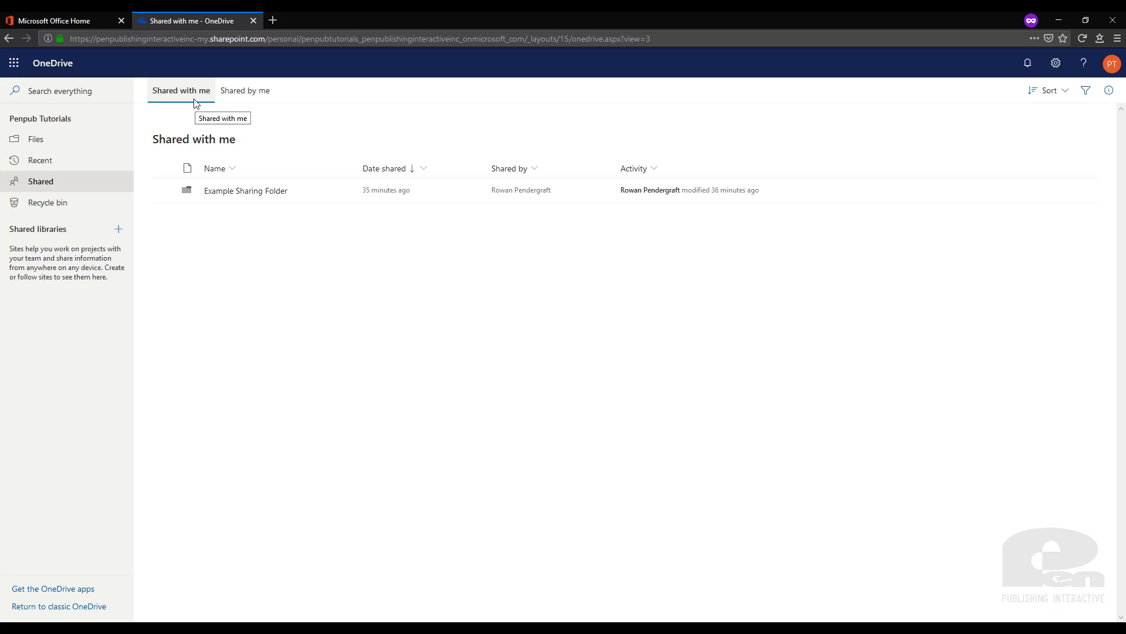
mouse_move(207, 145)
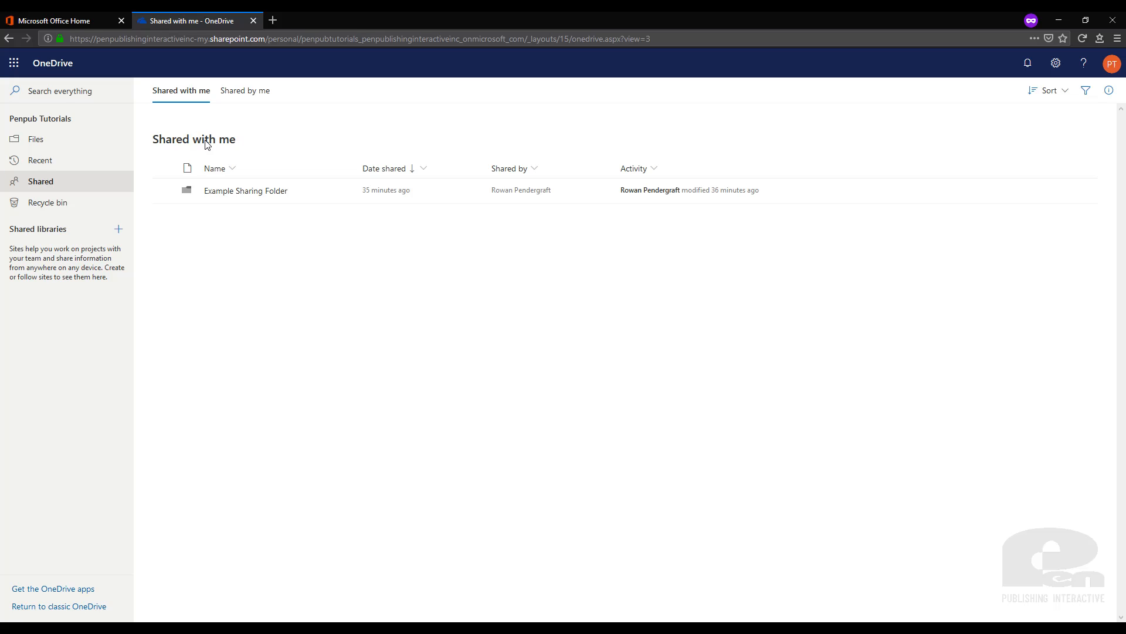
mouse_move(244, 91)
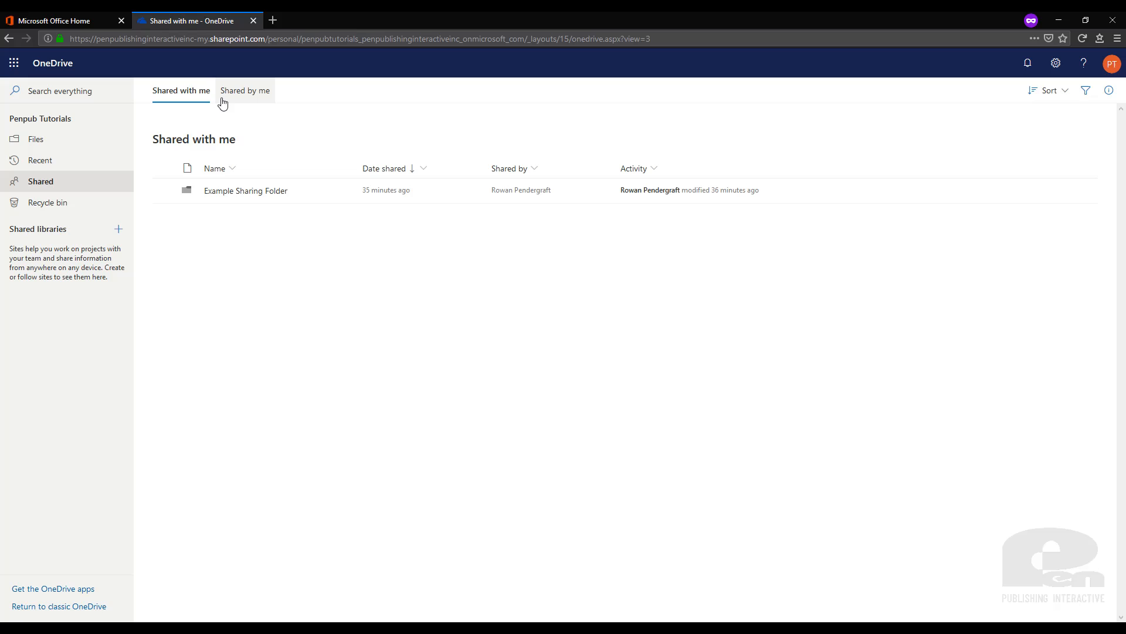
Show the Shared by me list containing Document.docx from Documents.
click(243, 90)
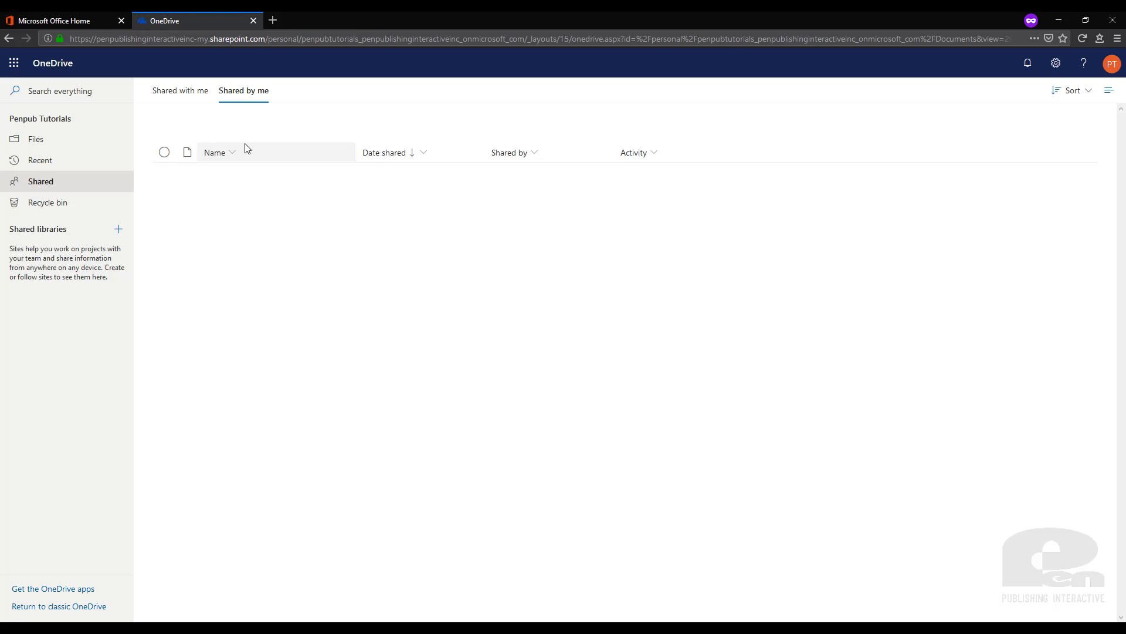
click(243, 90)
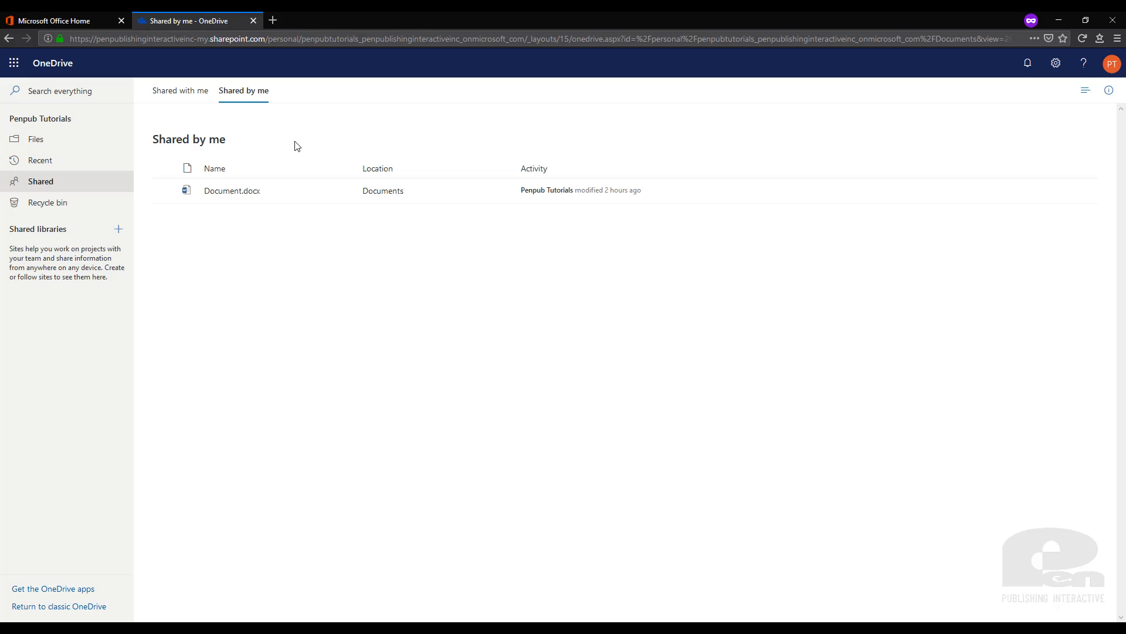
mouse_move(342, 241)
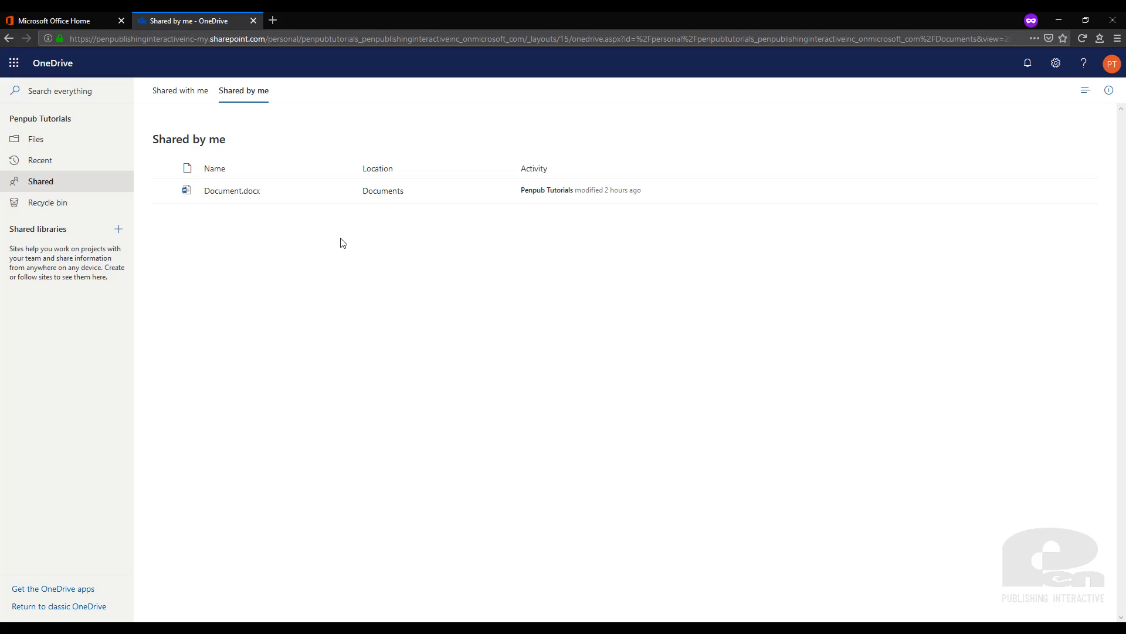
mouse_move(342, 196)
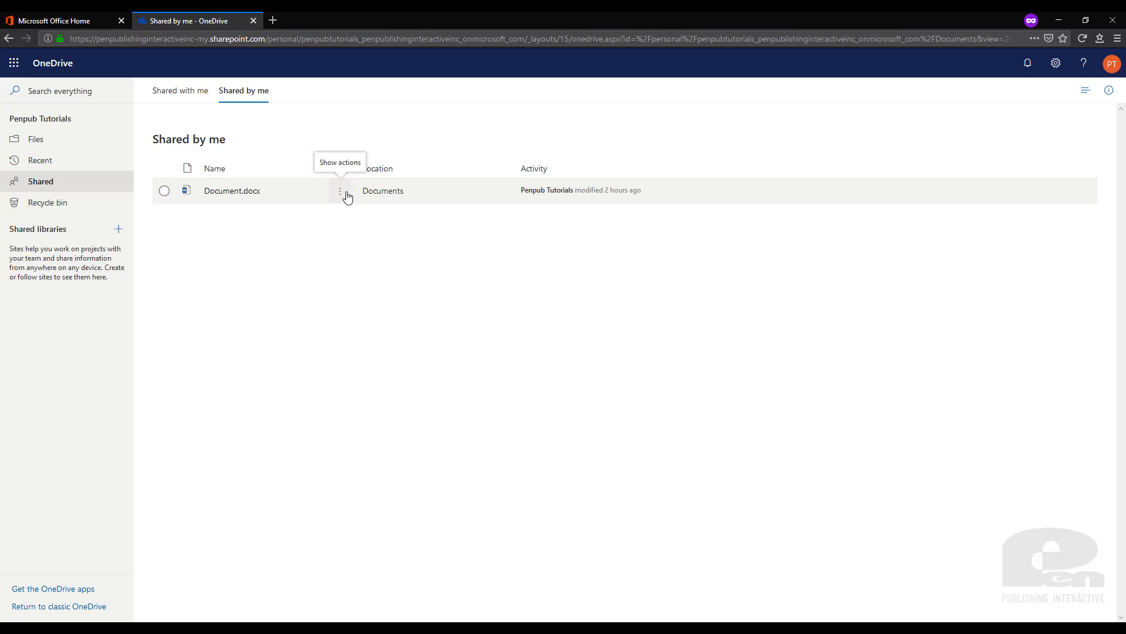
Bring up Manage Access for Document.docx showing its link and Penpub Tutorials as owner.
click(341, 190)
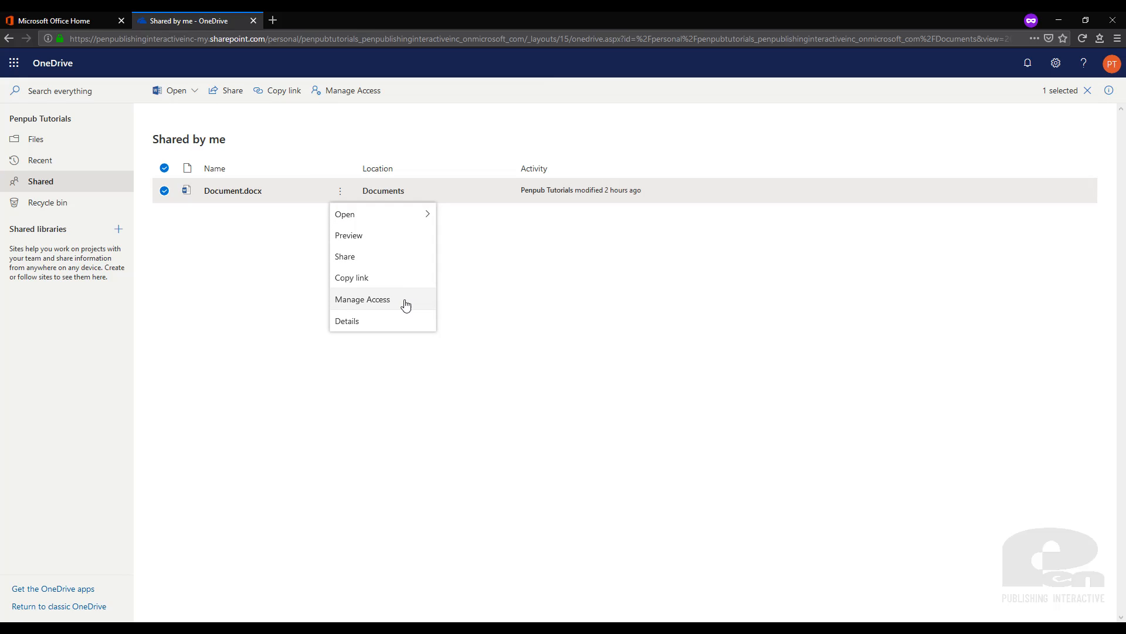
click(363, 299)
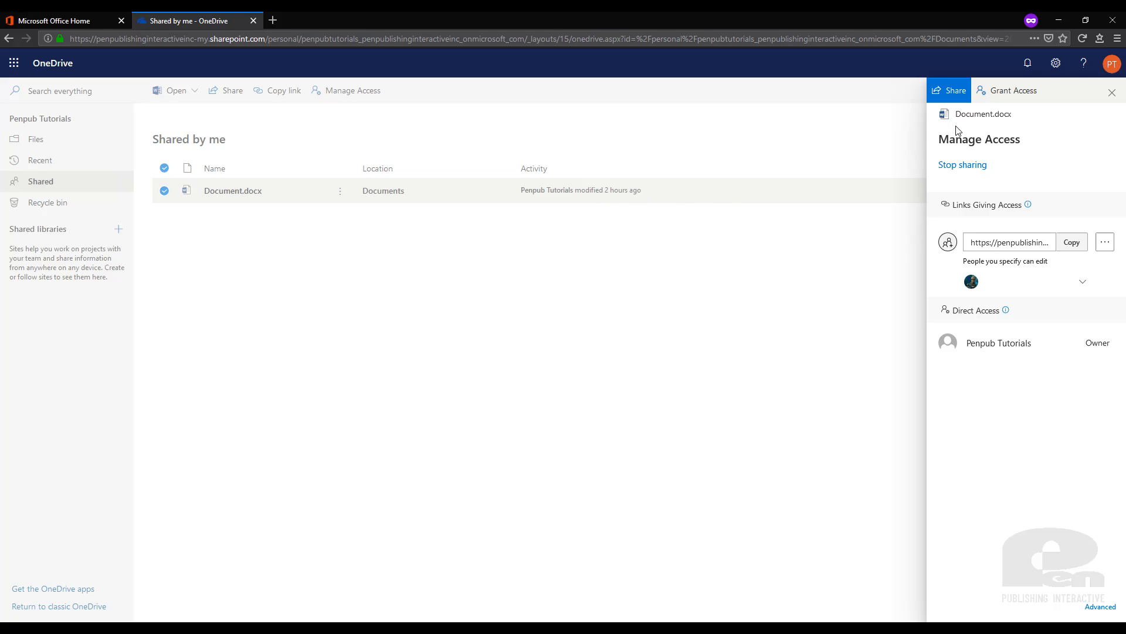
mouse_move(1007, 379)
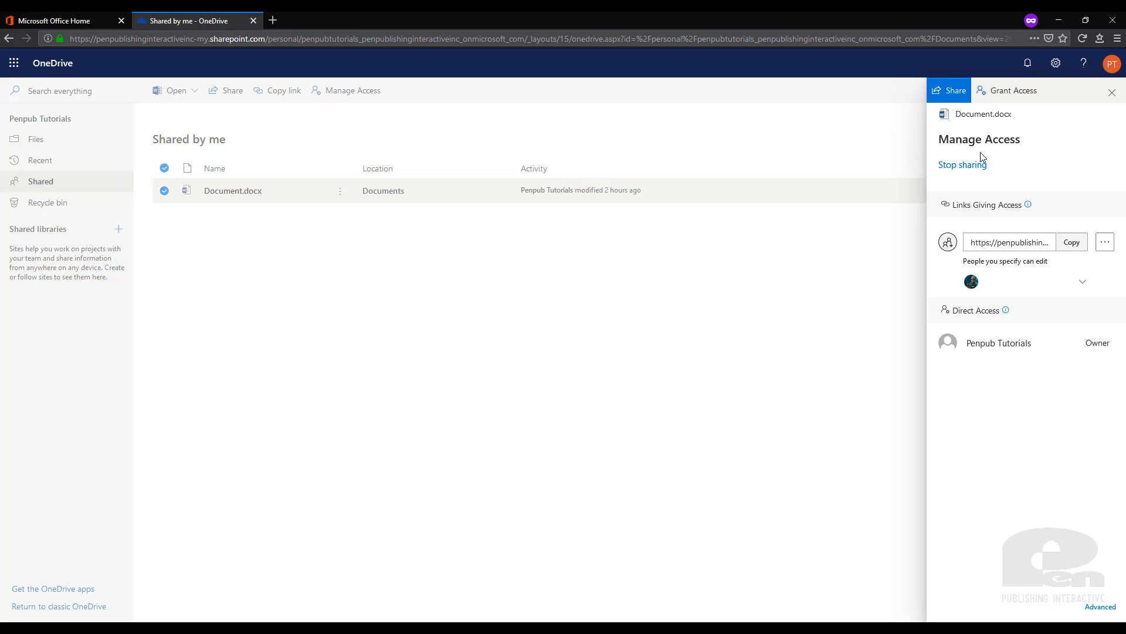
mouse_move(953, 94)
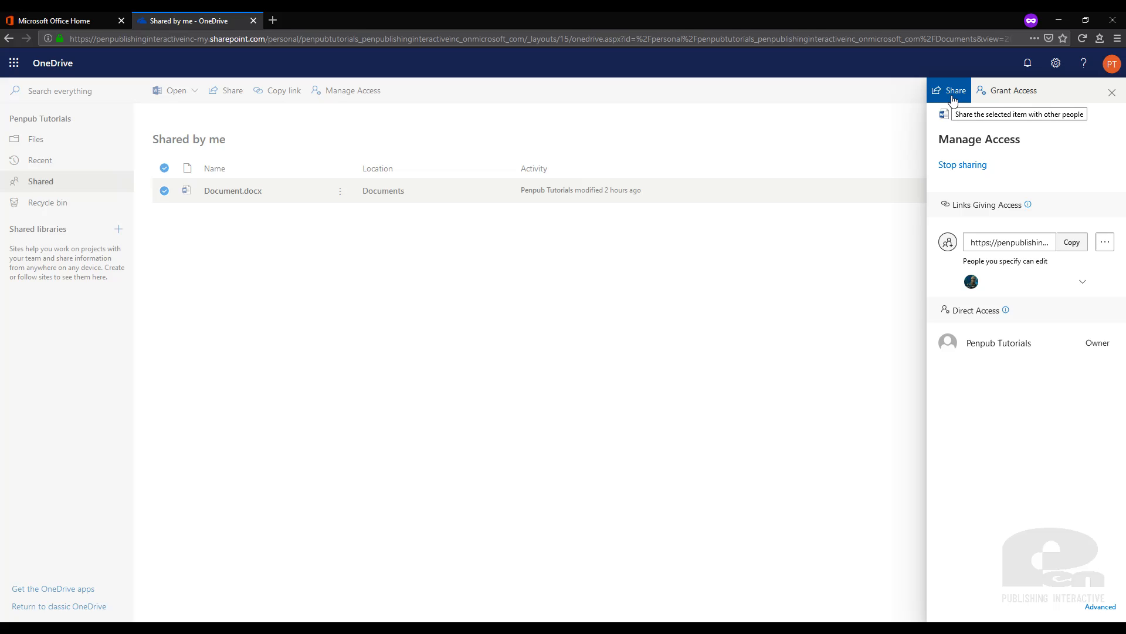
click(950, 90)
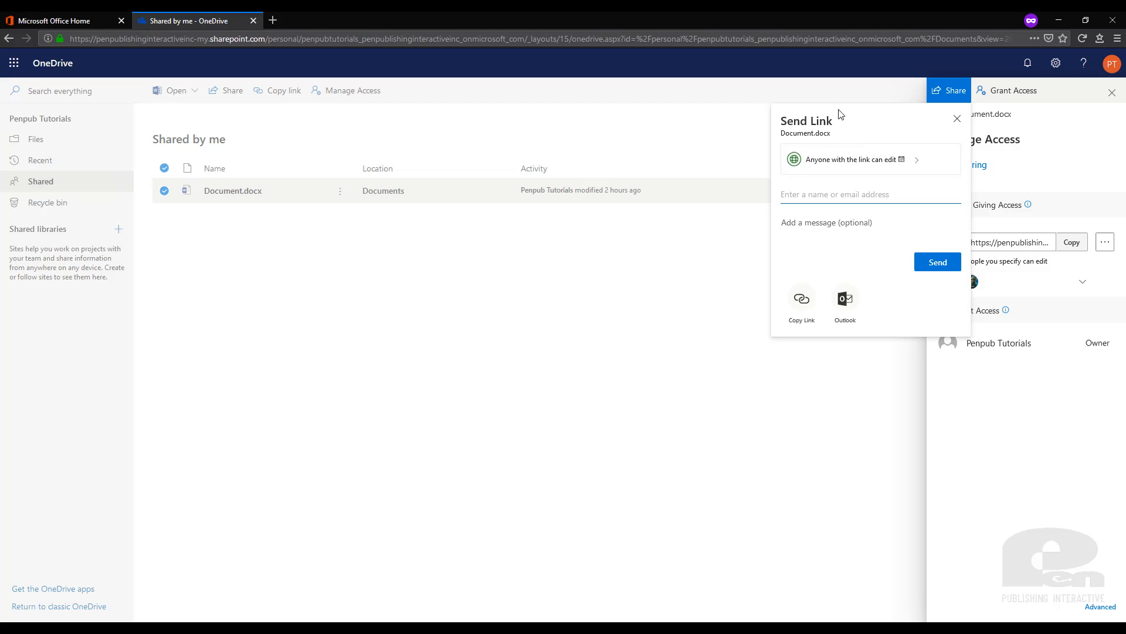
mouse_move(887, 261)
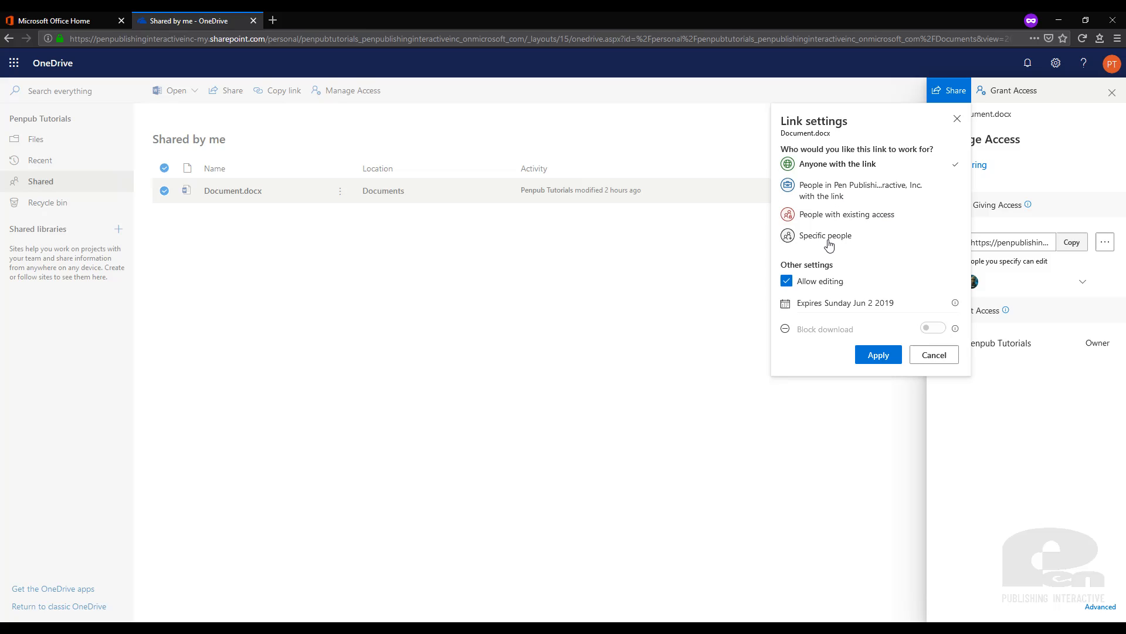
click(830, 236)
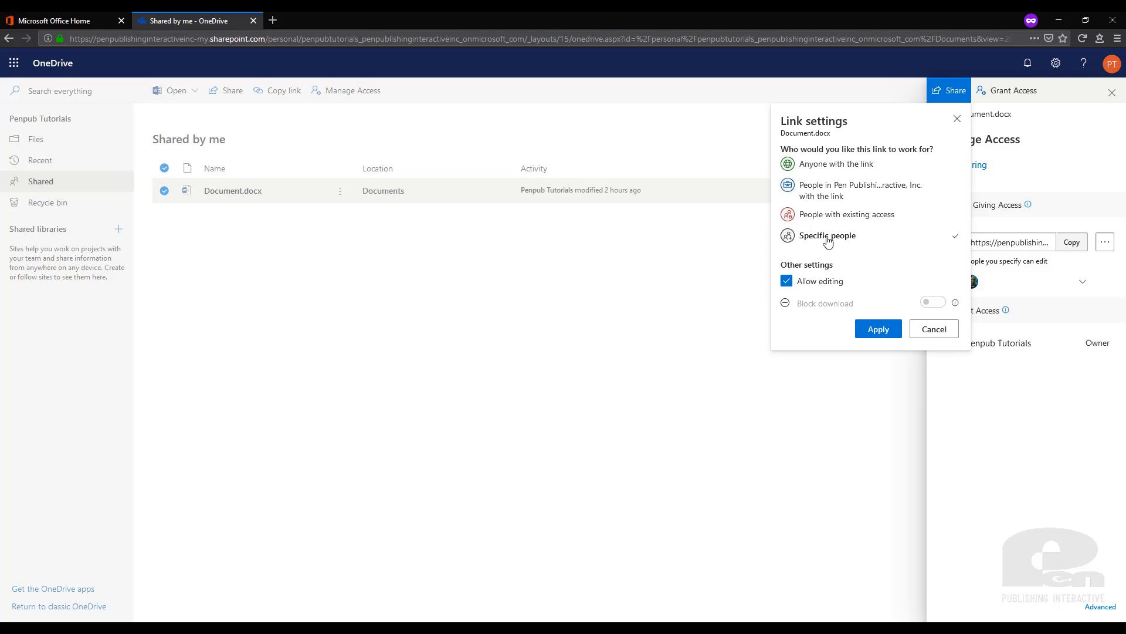
click(878, 329)
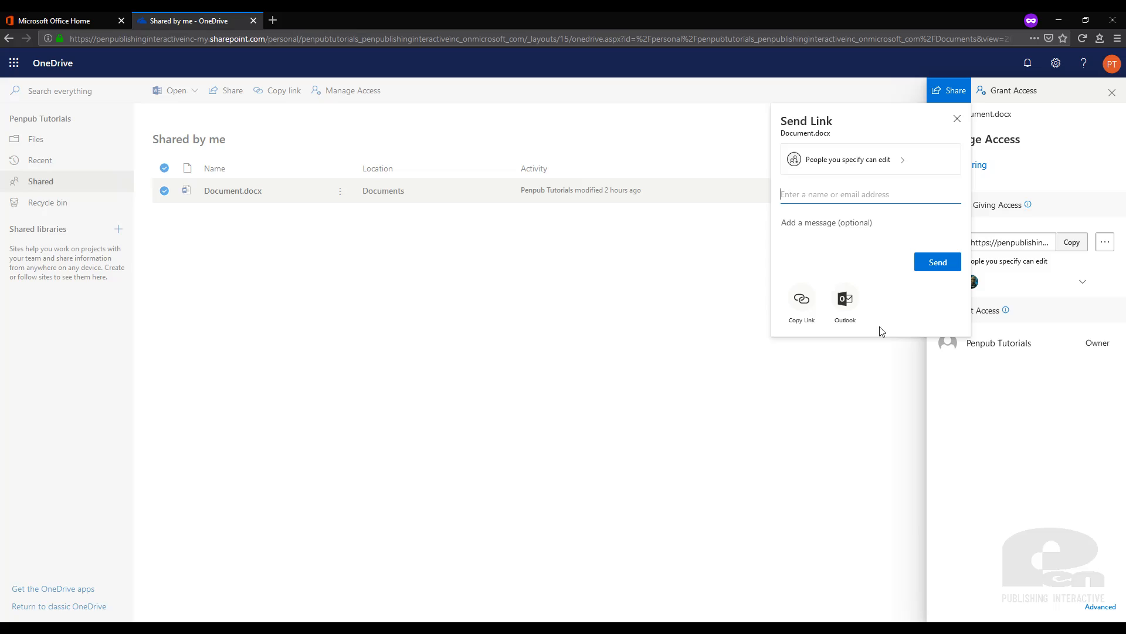
mouse_move(847, 251)
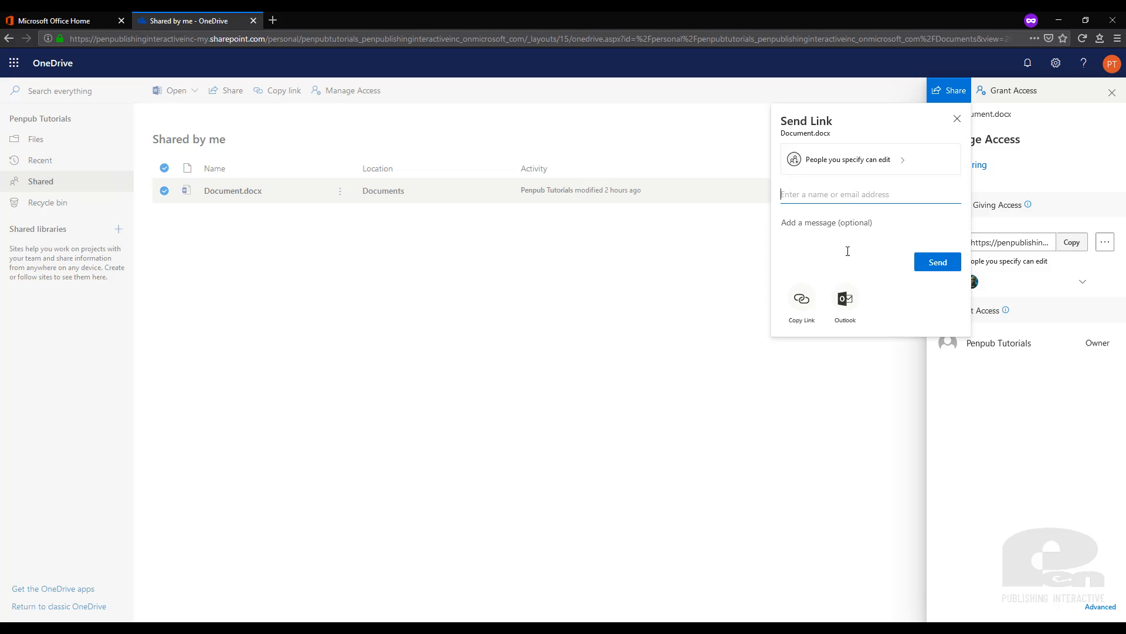
click(956, 118)
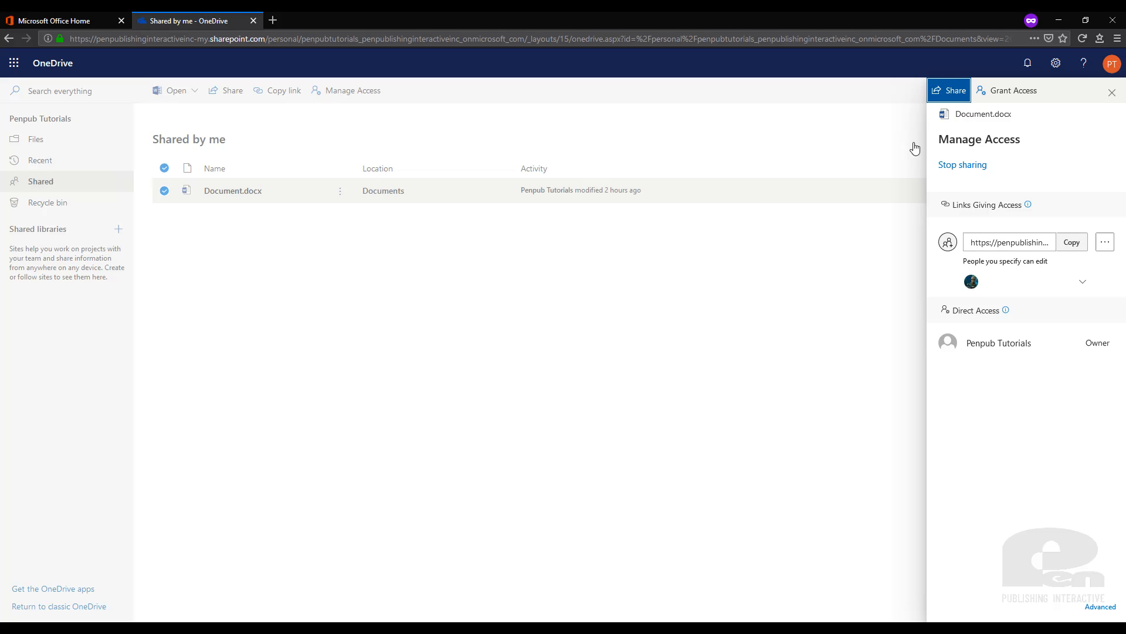
Close Manage Access and search everything for 'sharing', listing Example Sharing Folder and Notebooks.
click(1112, 91)
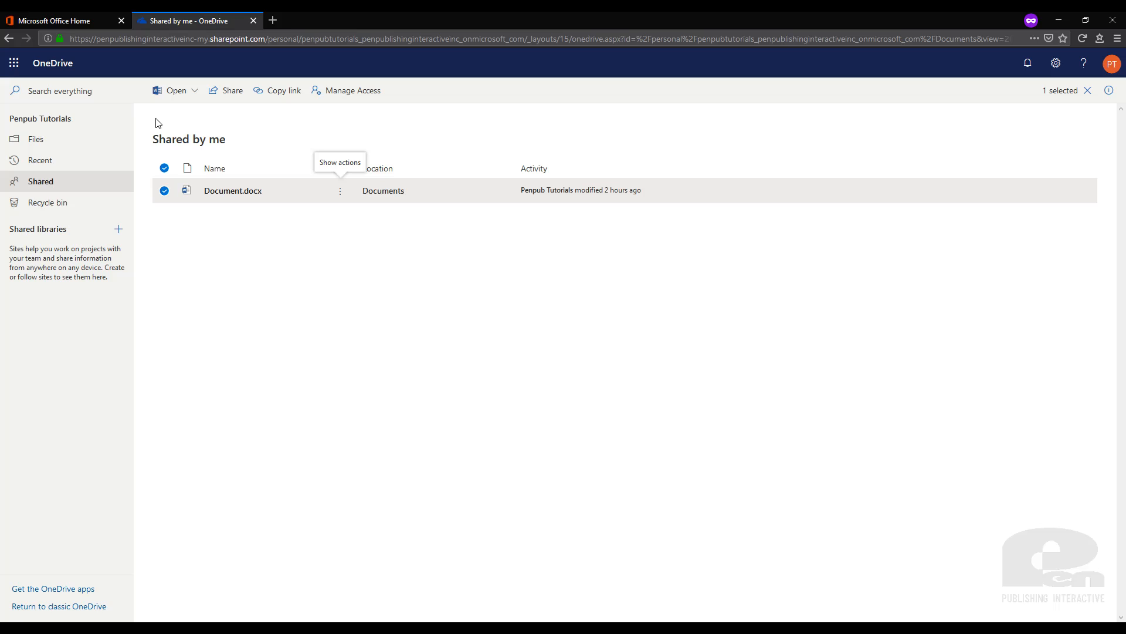
mouse_move(48, 152)
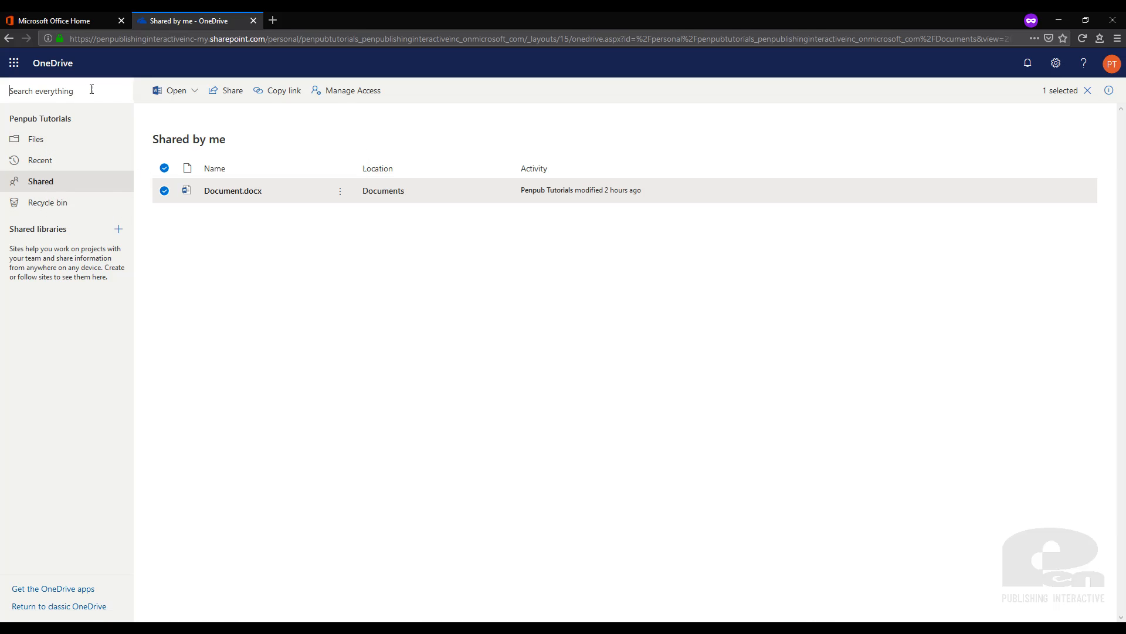
text(shar)
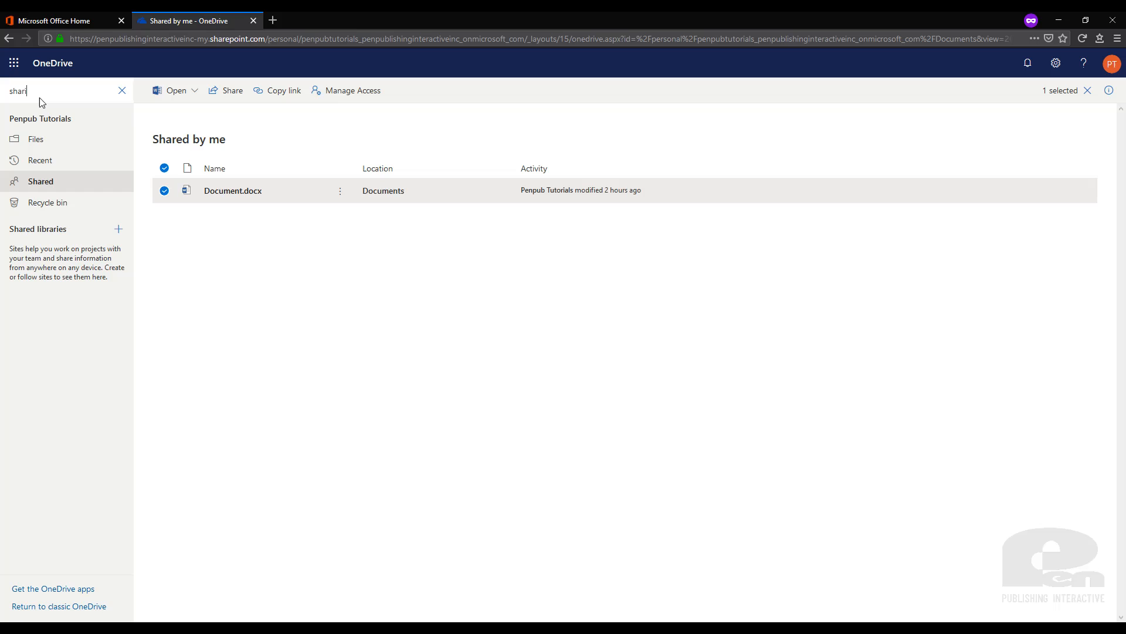
key(Return)
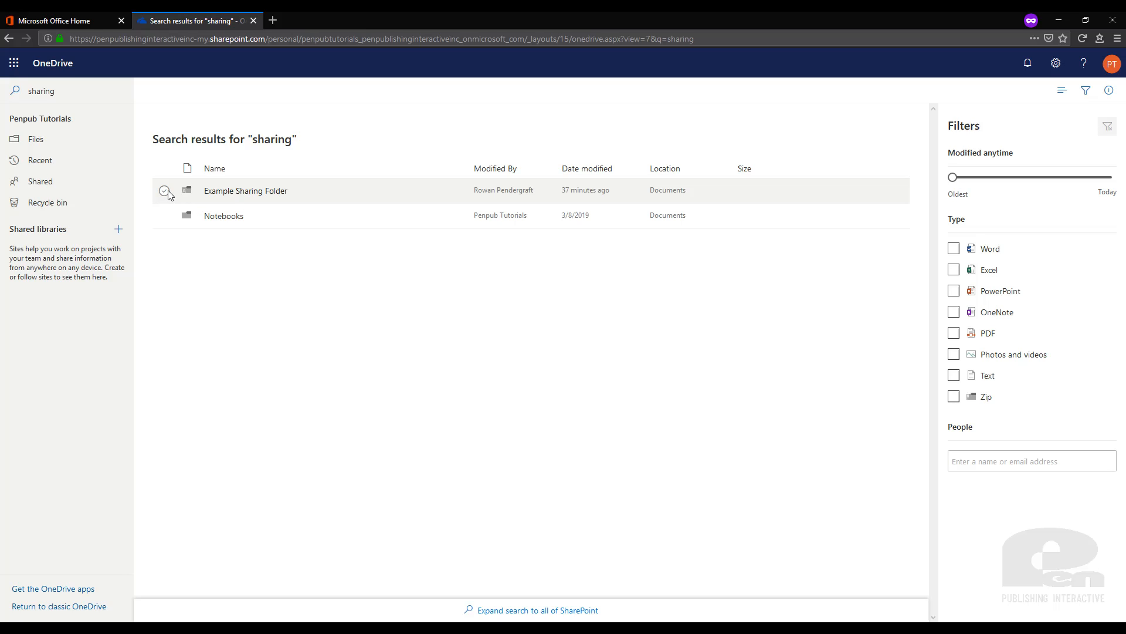
click(164, 190)
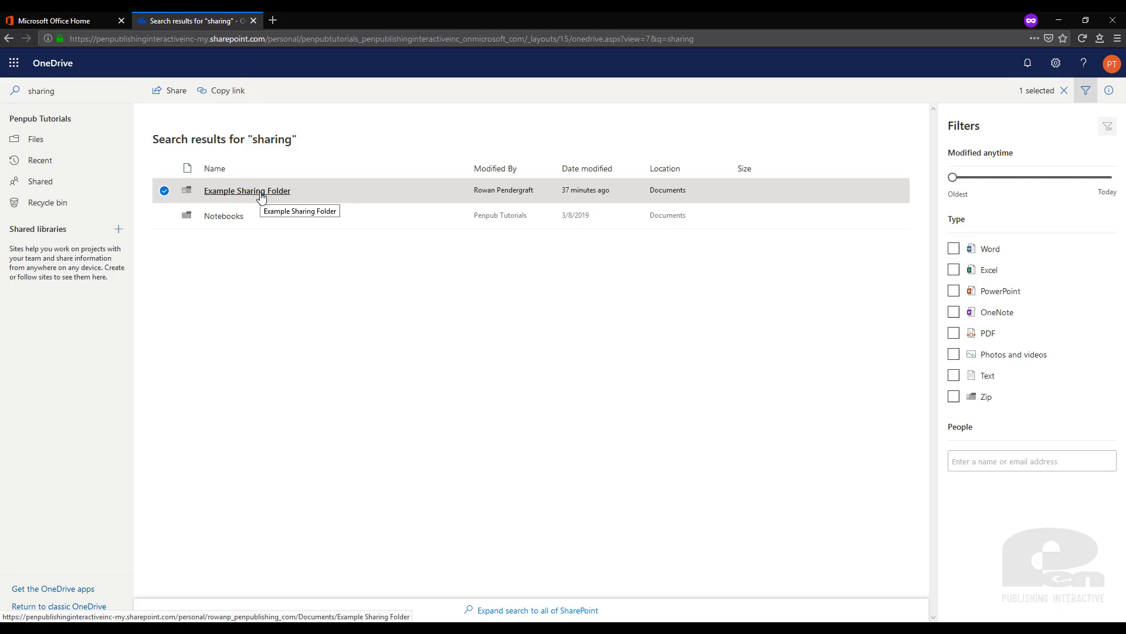
mouse_move(739, 199)
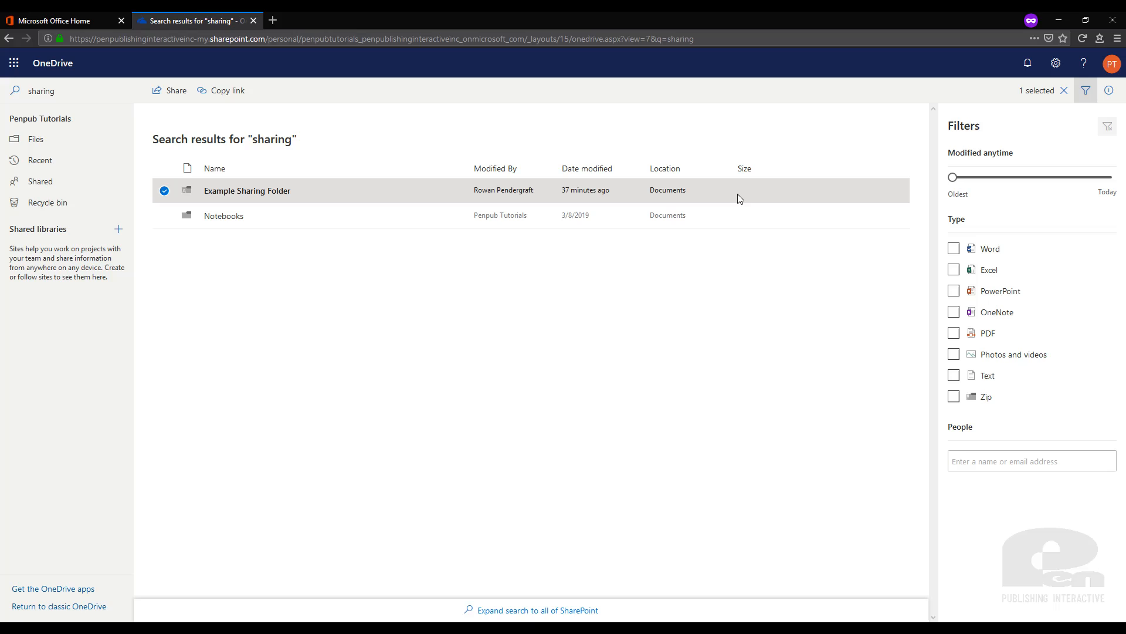
mouse_move(735, 153)
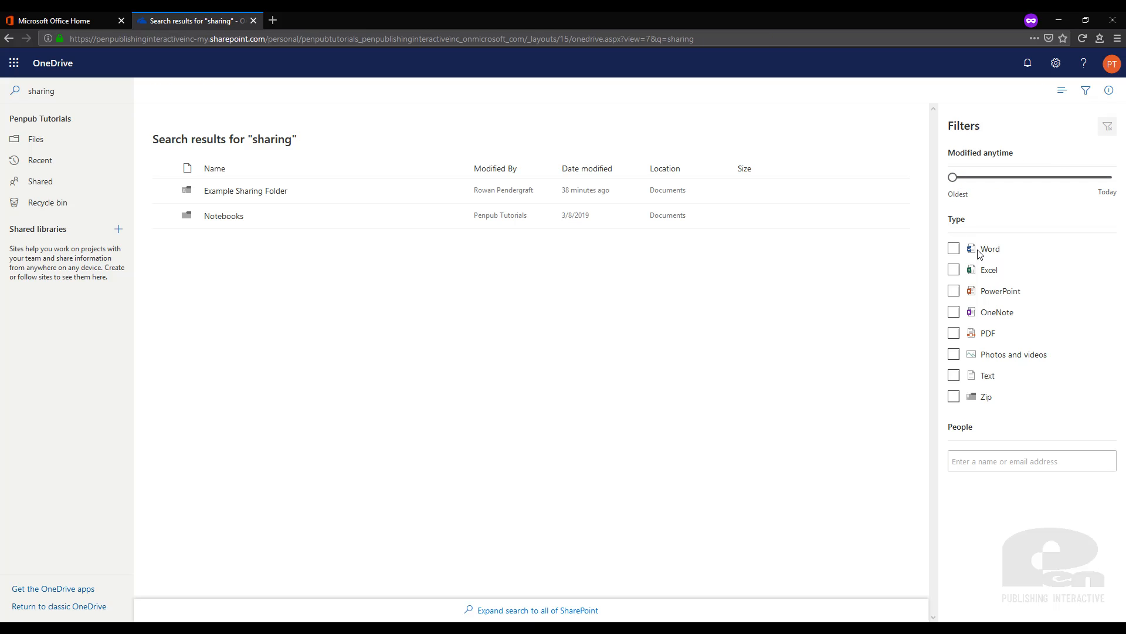
mouse_move(970, 332)
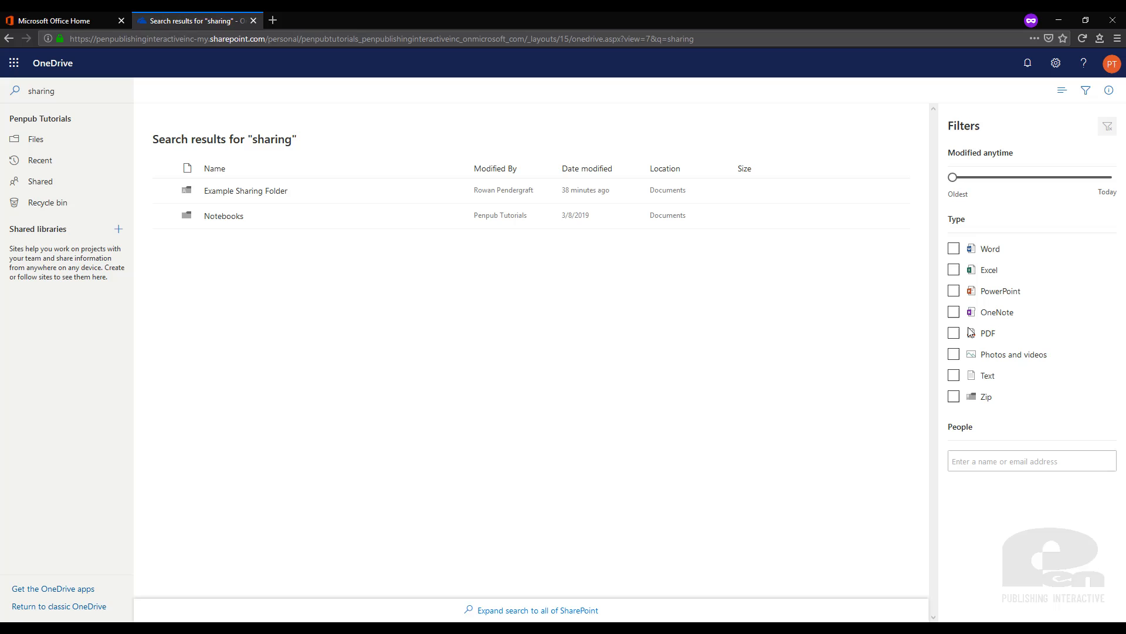
mouse_move(1049, 519)
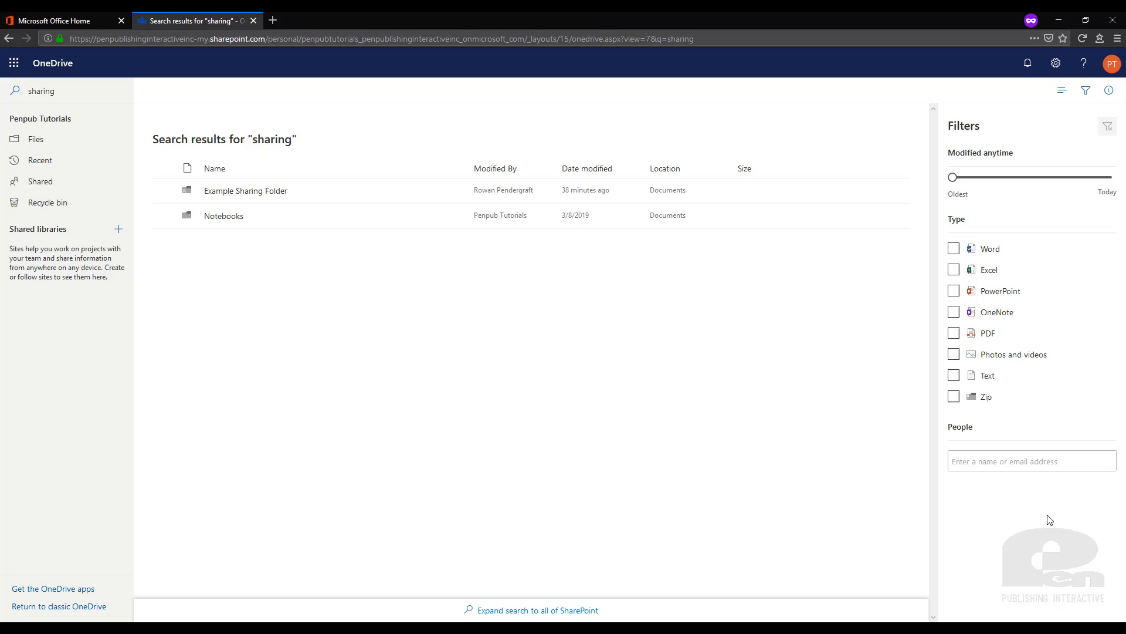